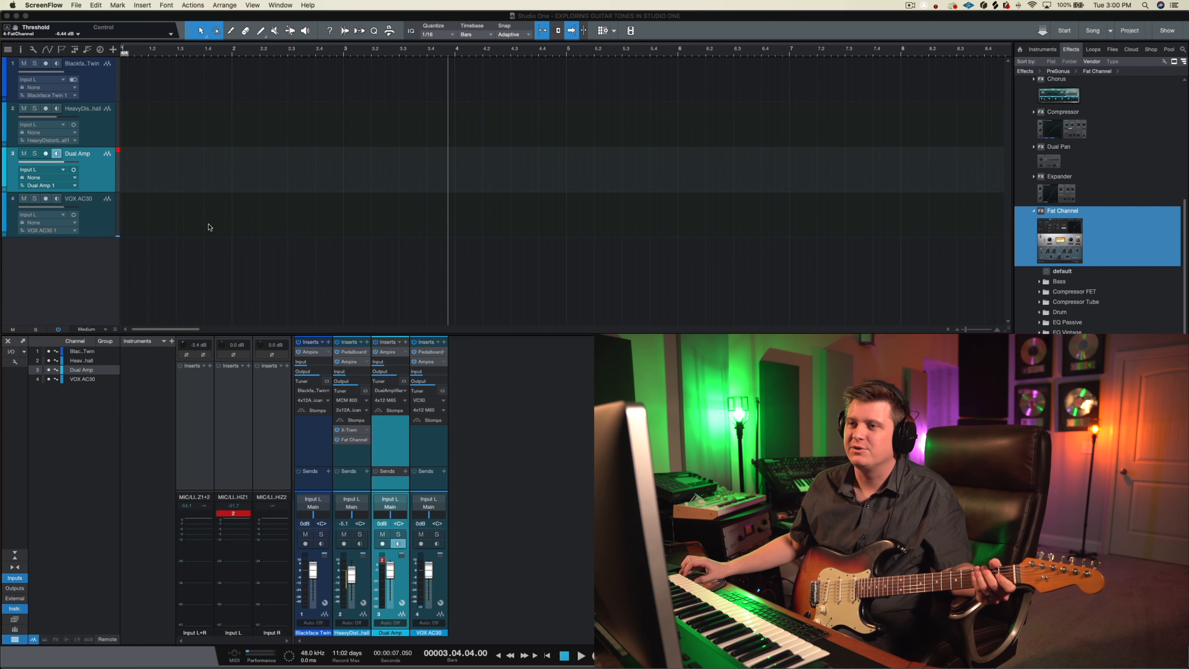
# Step: Bring up the Ampire editor with the Blackface Twin amp and 4x12 American cabinet
pyautogui.click(311, 351)
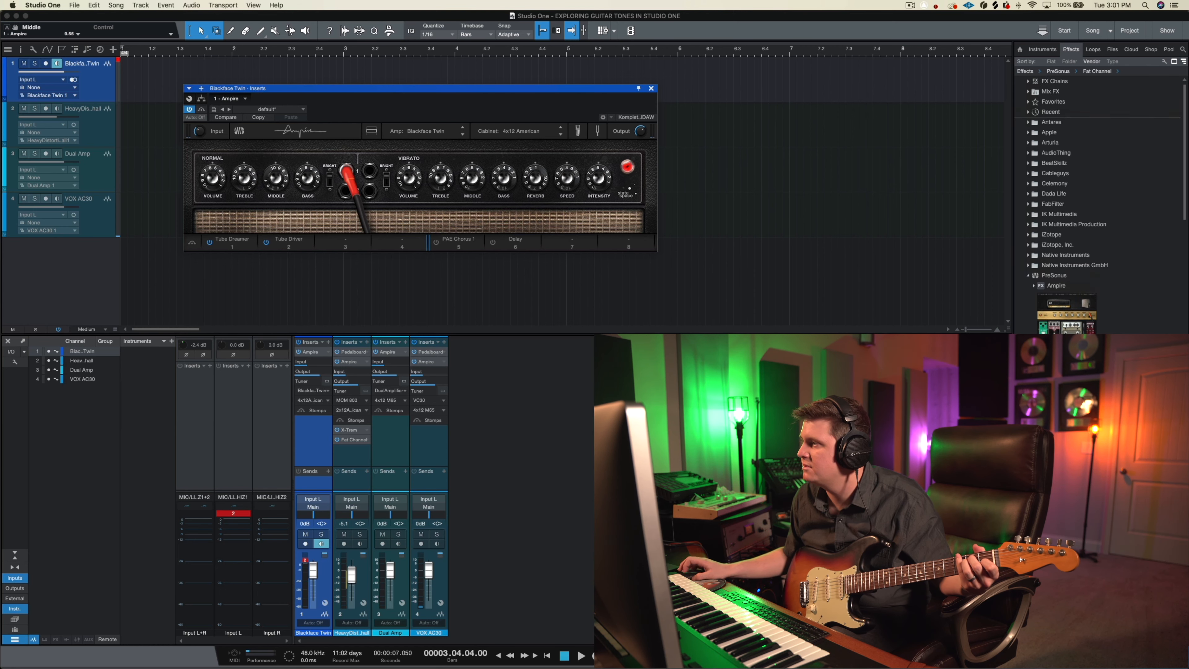
# Step: Add a Reverb stomp next to the Modulation pedal on the Blackface Twin pedalboard
pyautogui.click(313, 420)
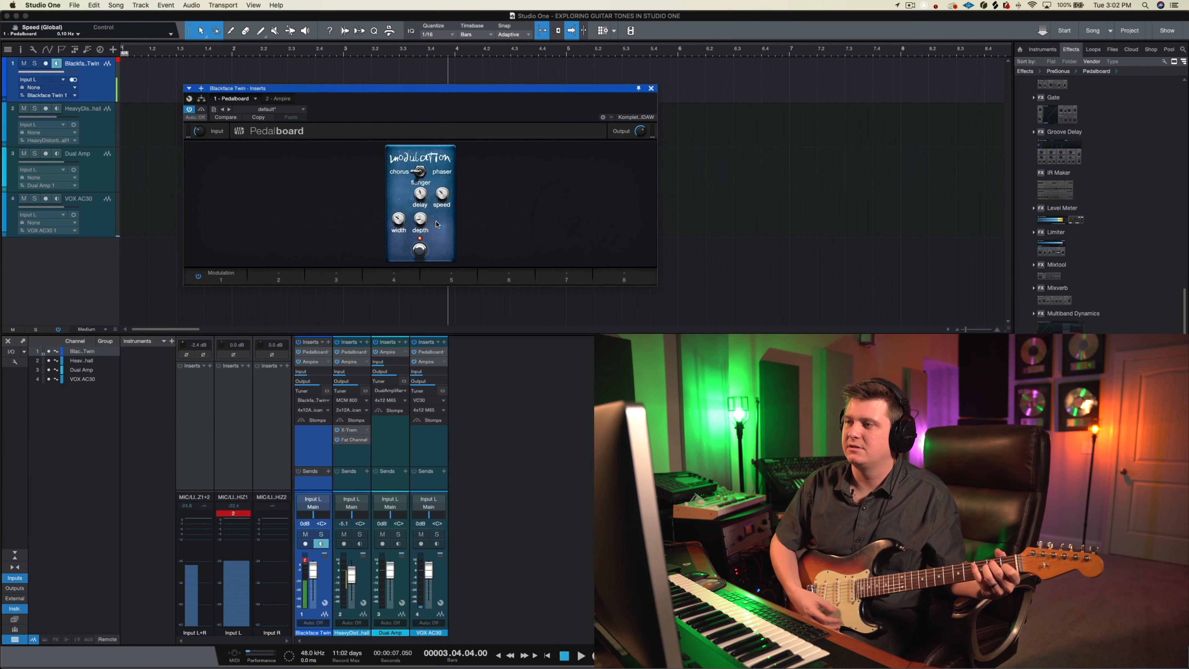
pyautogui.click(419, 250)
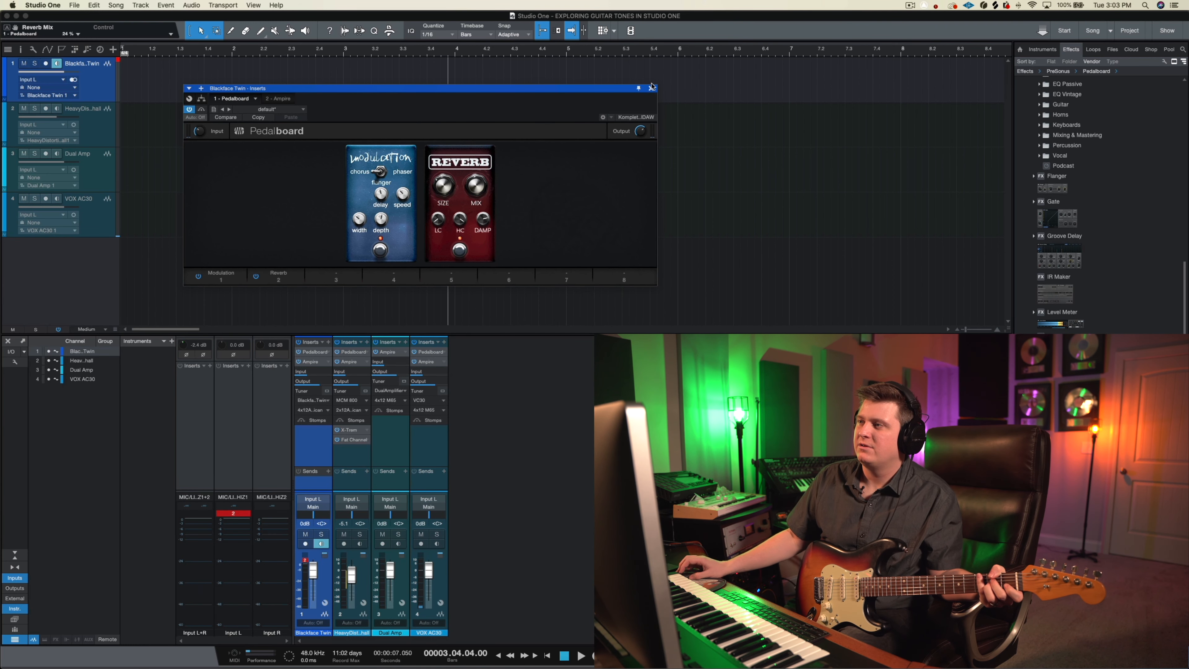
# Step: Swap the Blackface Twin effects window for the Heavy Distortion Marshall pedalboard with FAT, Delay, Reverb and Chorus
pyautogui.click(651, 87)
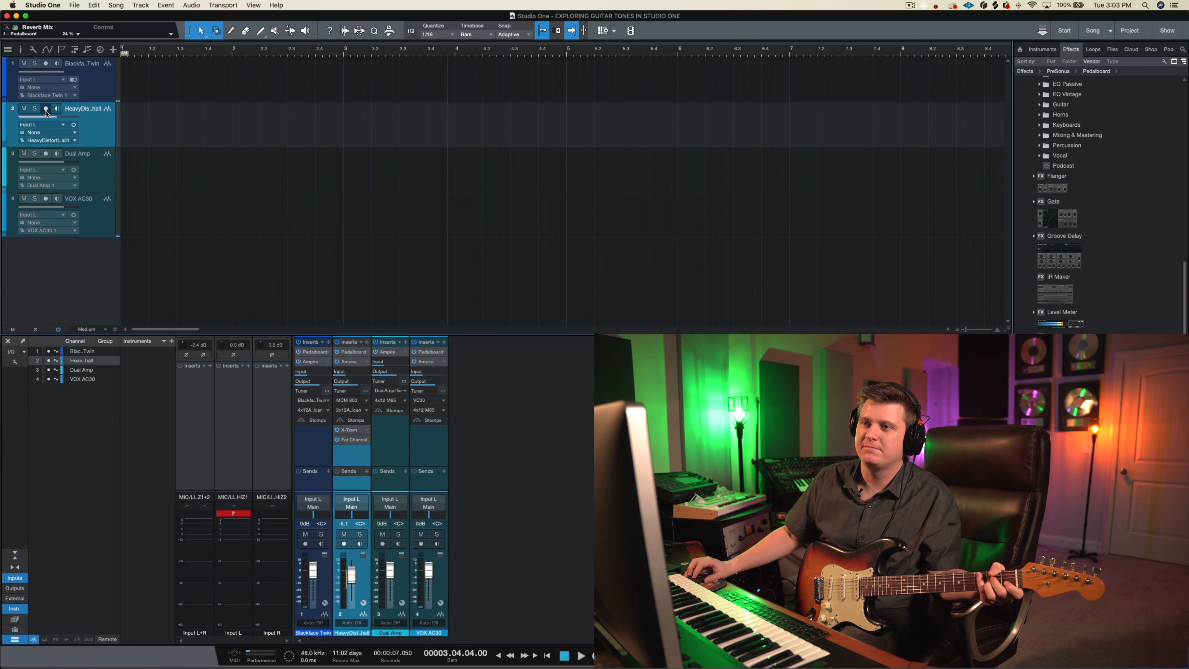
pyautogui.click(45, 108)
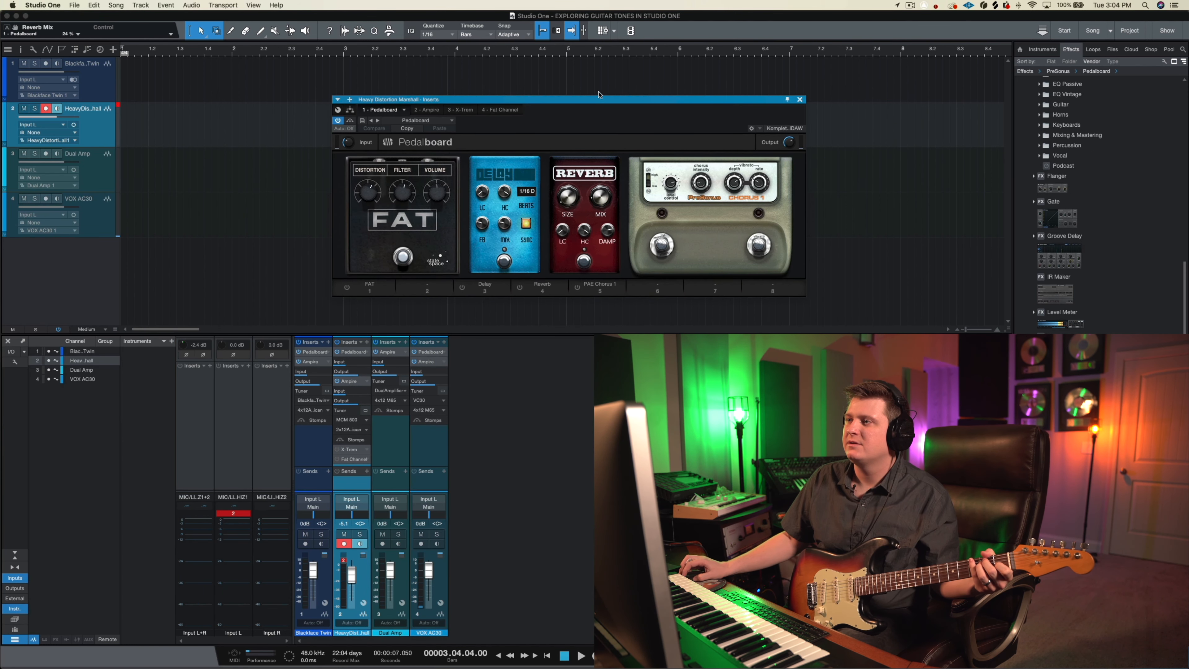
# Step: Adjust a pedal control on the Heavy Distortion Marshall pedalboard before closing it
pyautogui.moveTo(599, 99); pyautogui.dragTo(584, 126)
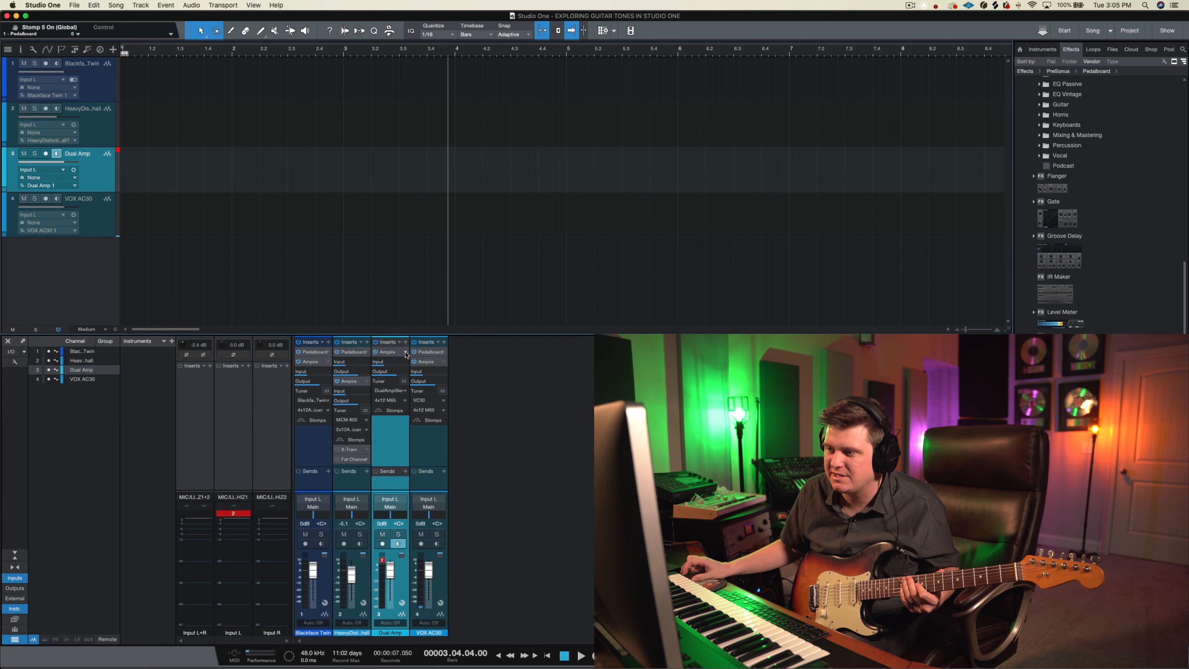
# Step: Audition the Dual Amplifier with 4x12 M65 cabinet, close its editor, and move to the VOX AC30 track
pyautogui.click(387, 361)
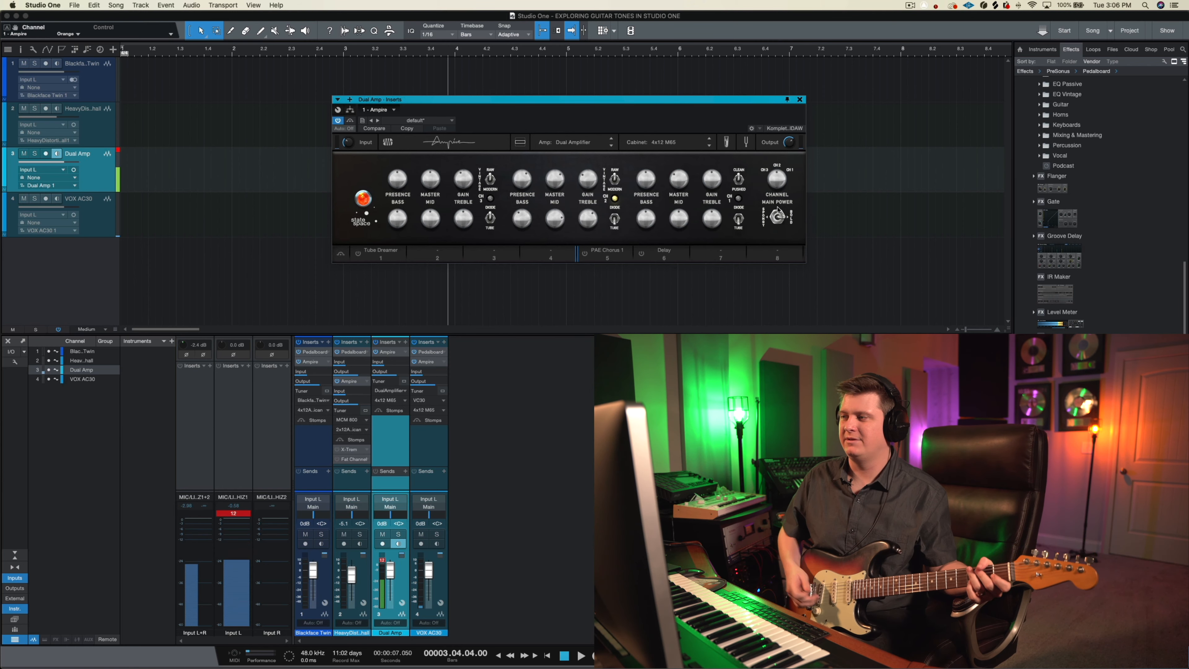
pyautogui.click(798, 99)
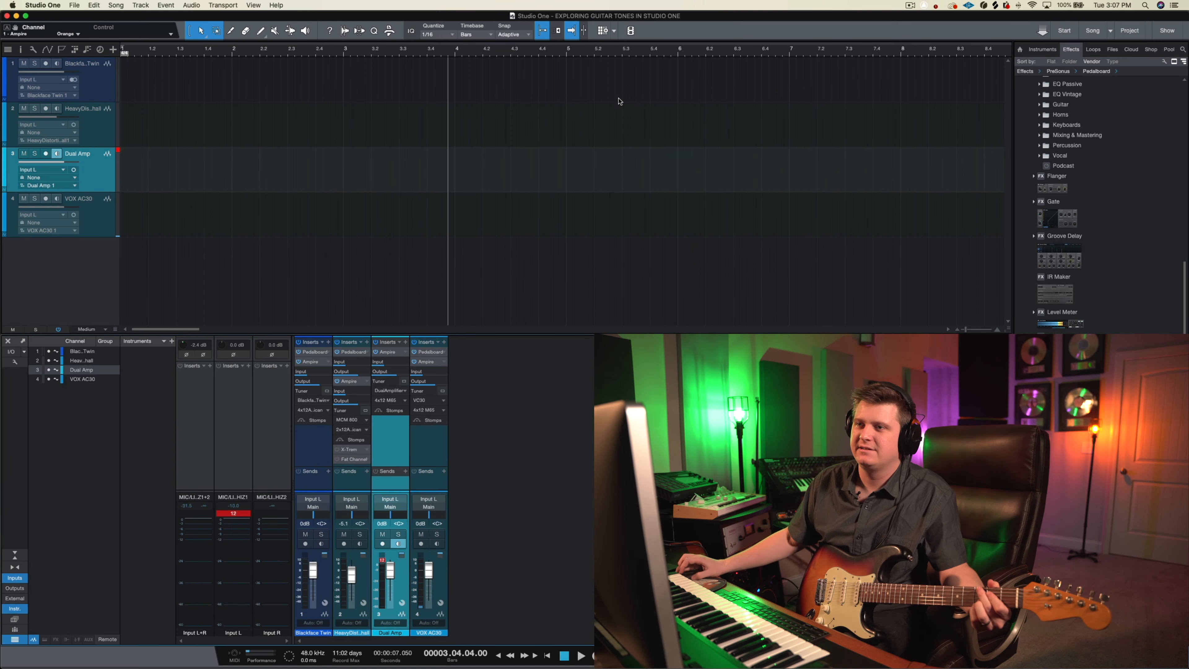
pyautogui.click(79, 198)
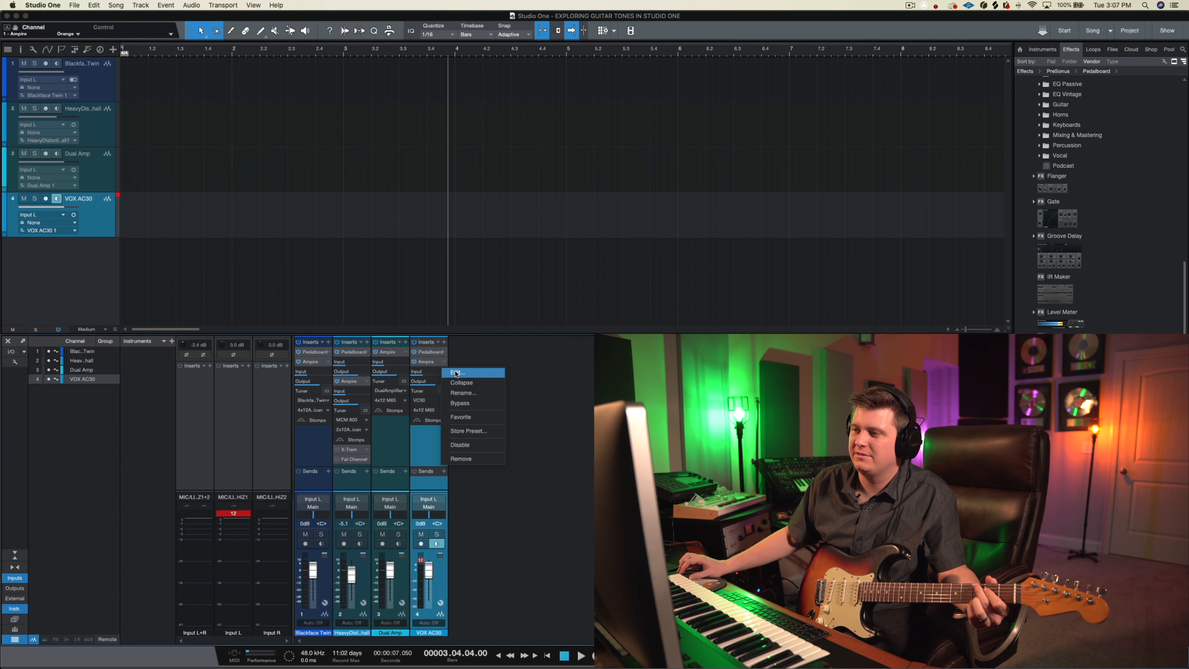
# Step: Bring up the VOX AC30 pedalboard holding the FAT distortion and Reverb pedals
pyautogui.click(455, 372)
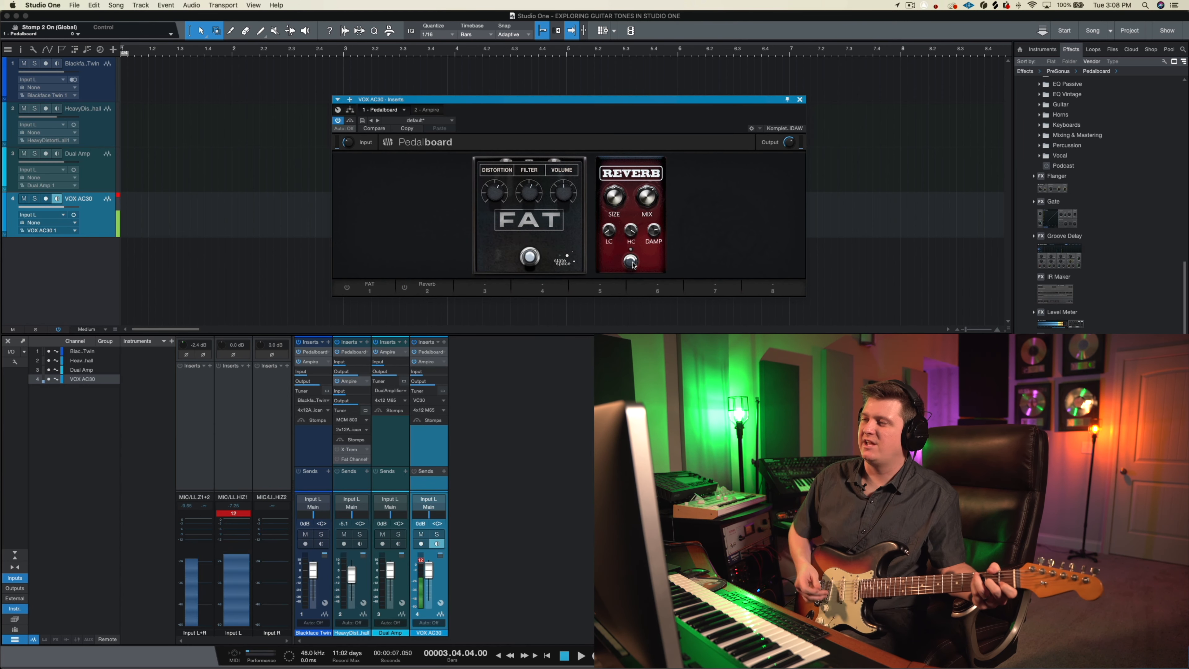
# Step: Close the VOX AC30 pedalboard editor, returning to the four guitar tracks and mixer
pyautogui.click(800, 99)
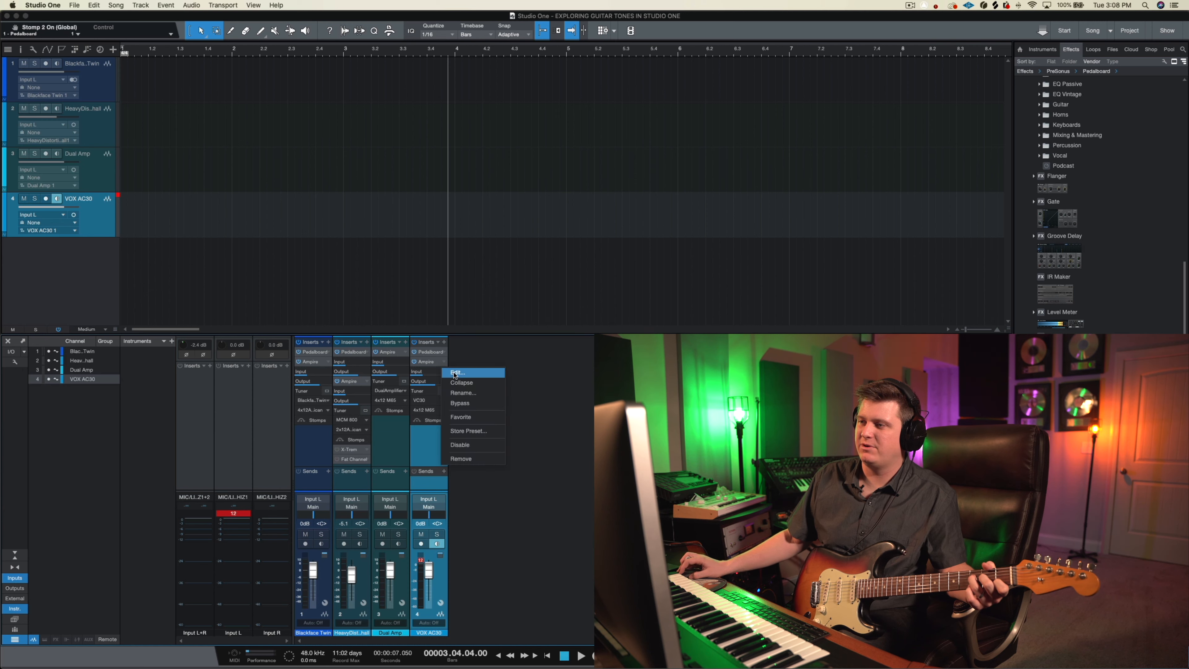
pyautogui.click(455, 372)
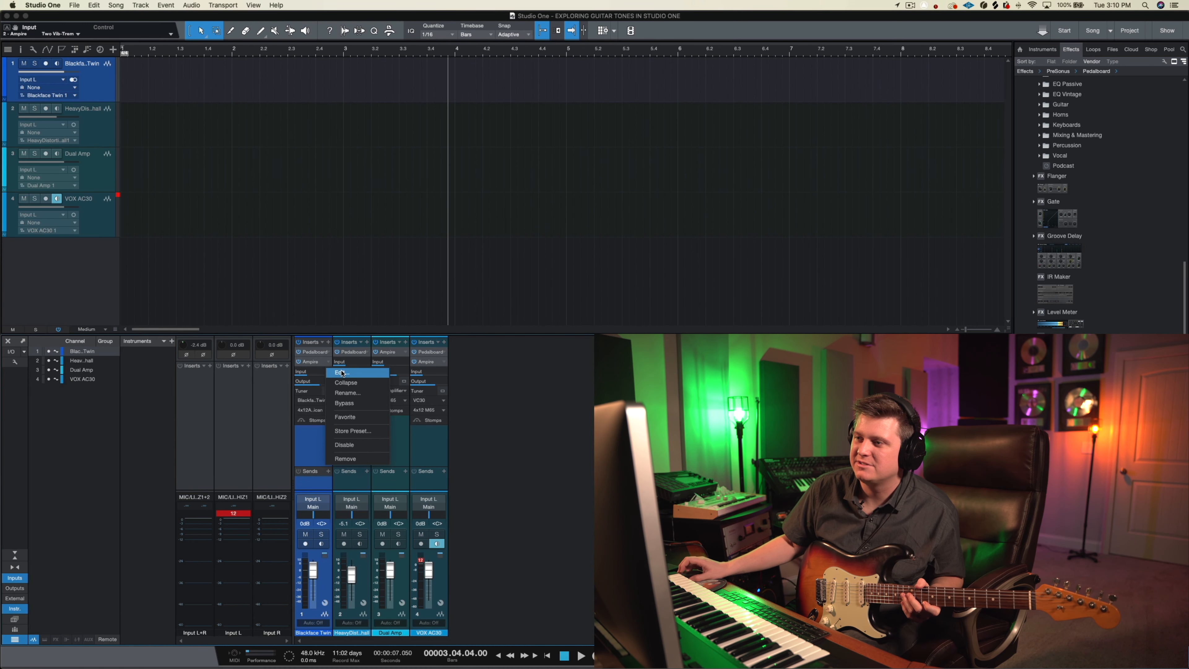
# Step: Reopen the Blackface Twin Ampire, arm the track for live monitoring, then close the editor
pyautogui.click(340, 372)
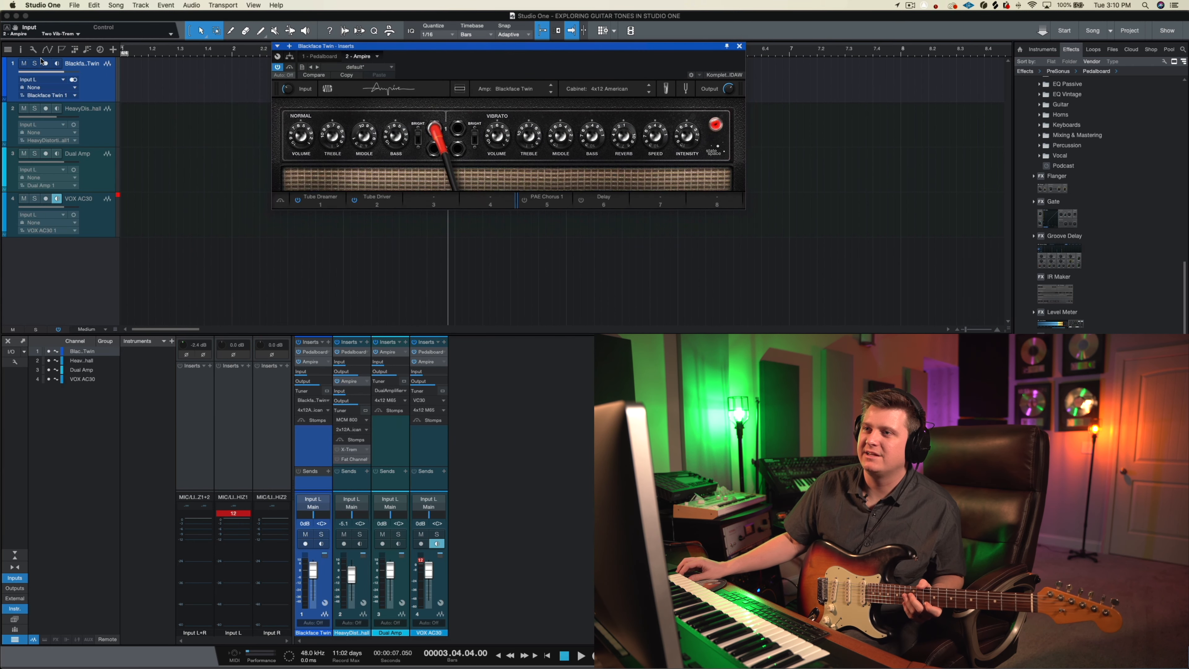
pyautogui.click(45, 63)
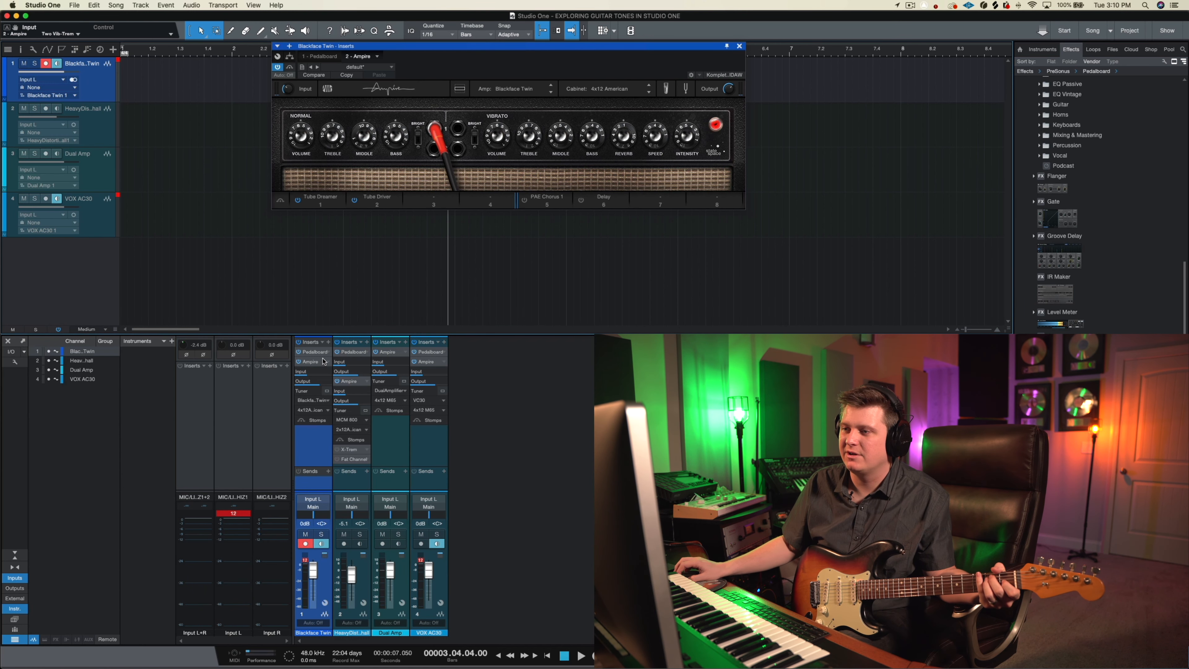
pyautogui.click(318, 57)
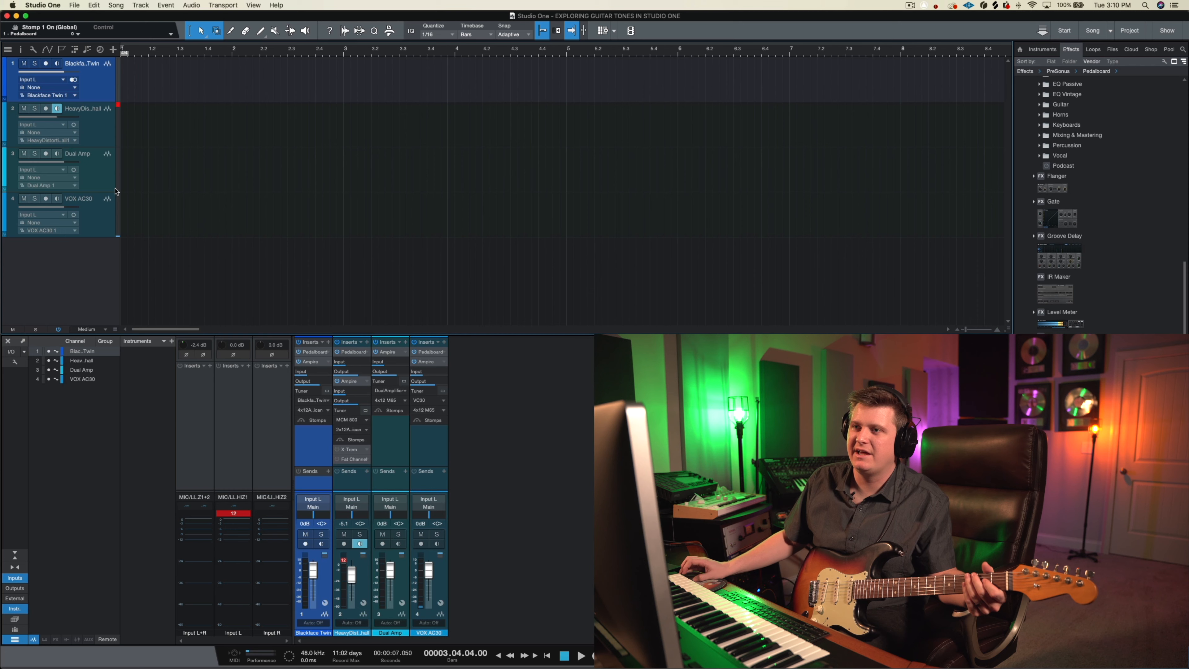
# Step: Arm the Dual Amp track for live monitoring and bring up its track context menu
pyautogui.click(78, 153)
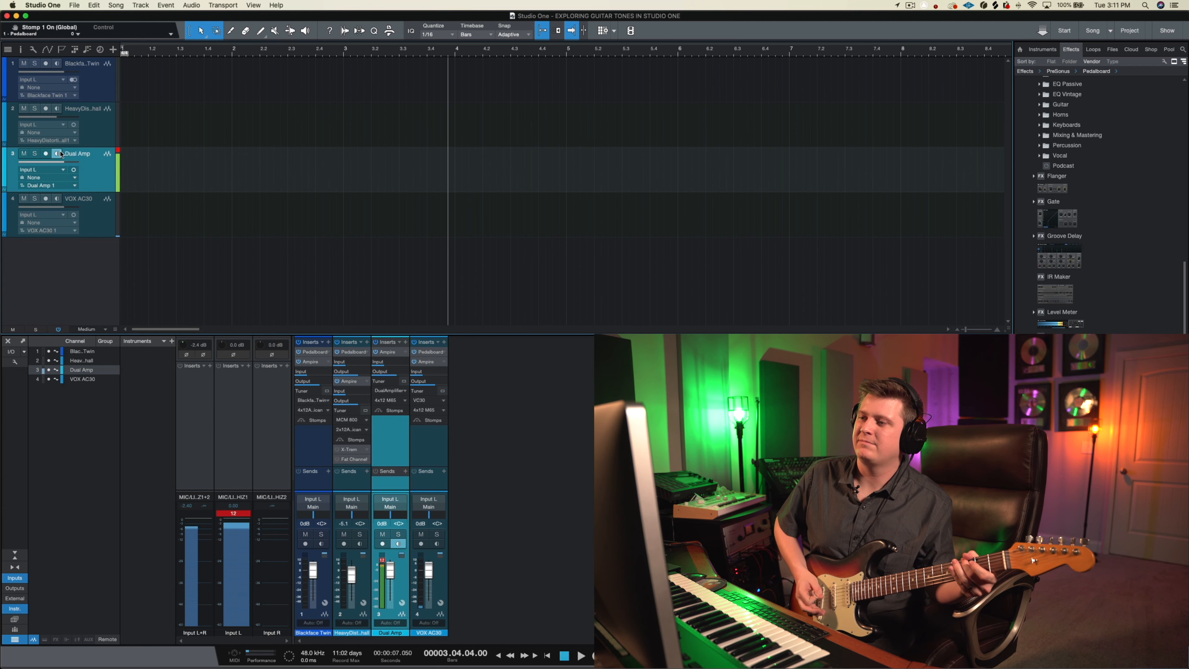
pyautogui.rightClick(60, 153)
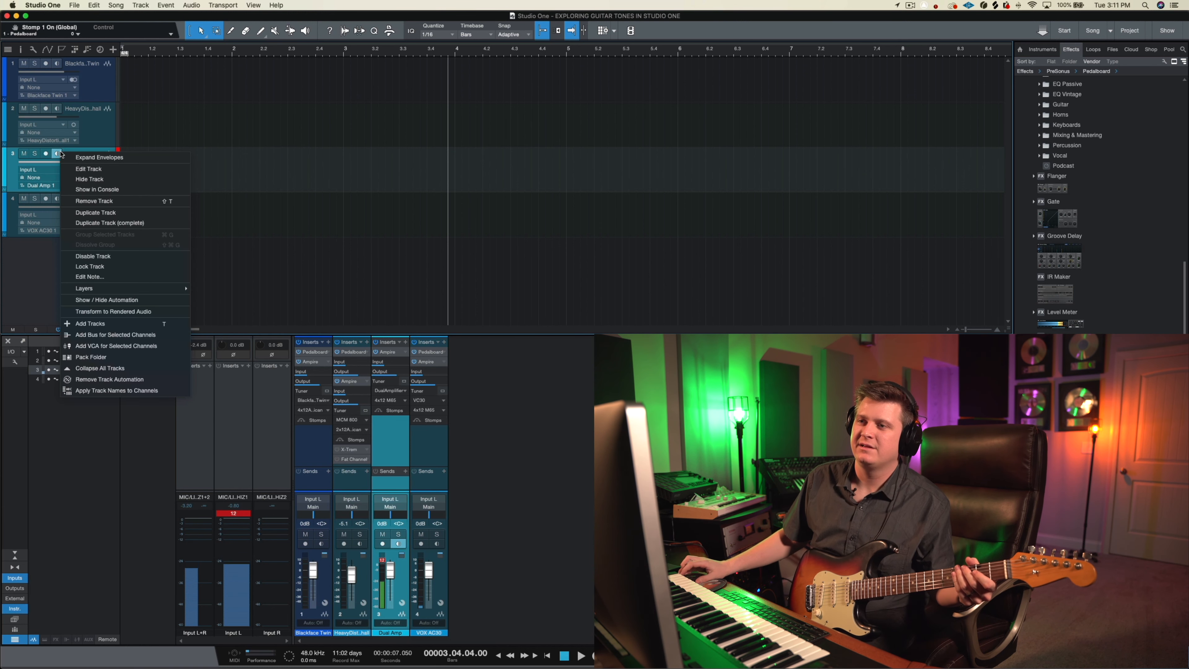